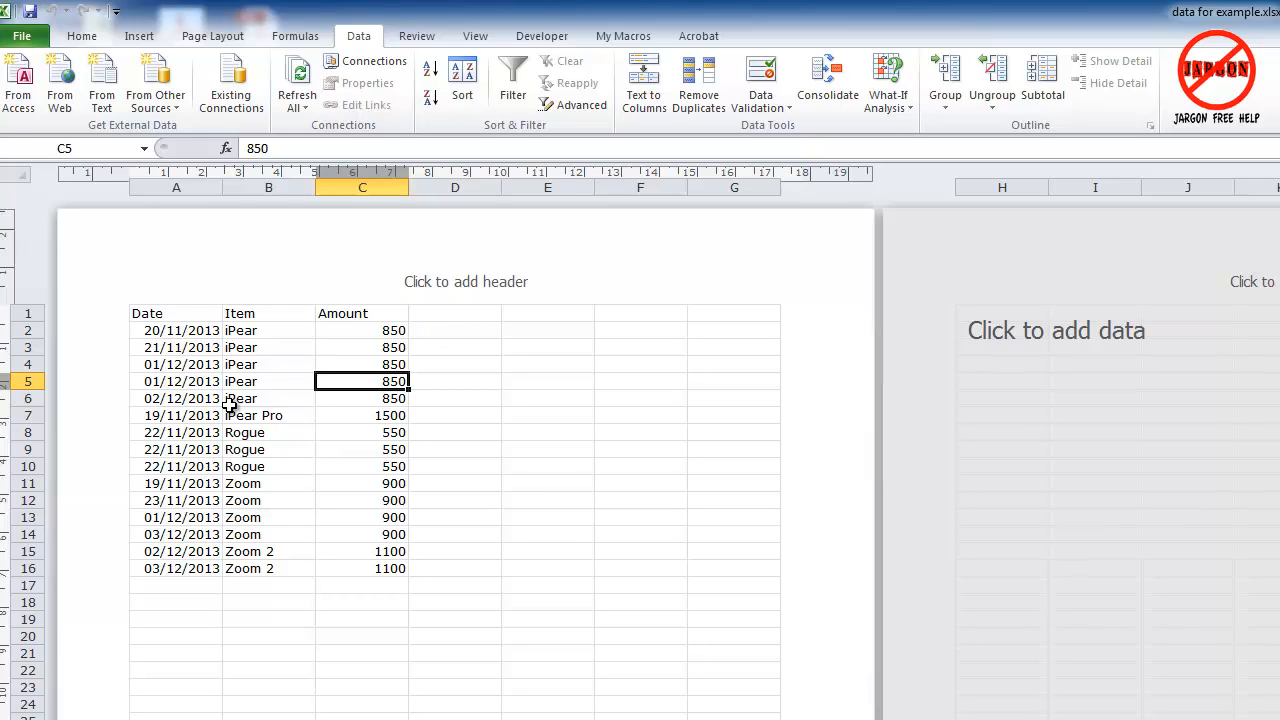
Select the dates in the Date column, clear the selection, and bring up the save dialog
drag(176, 313, 176, 449)
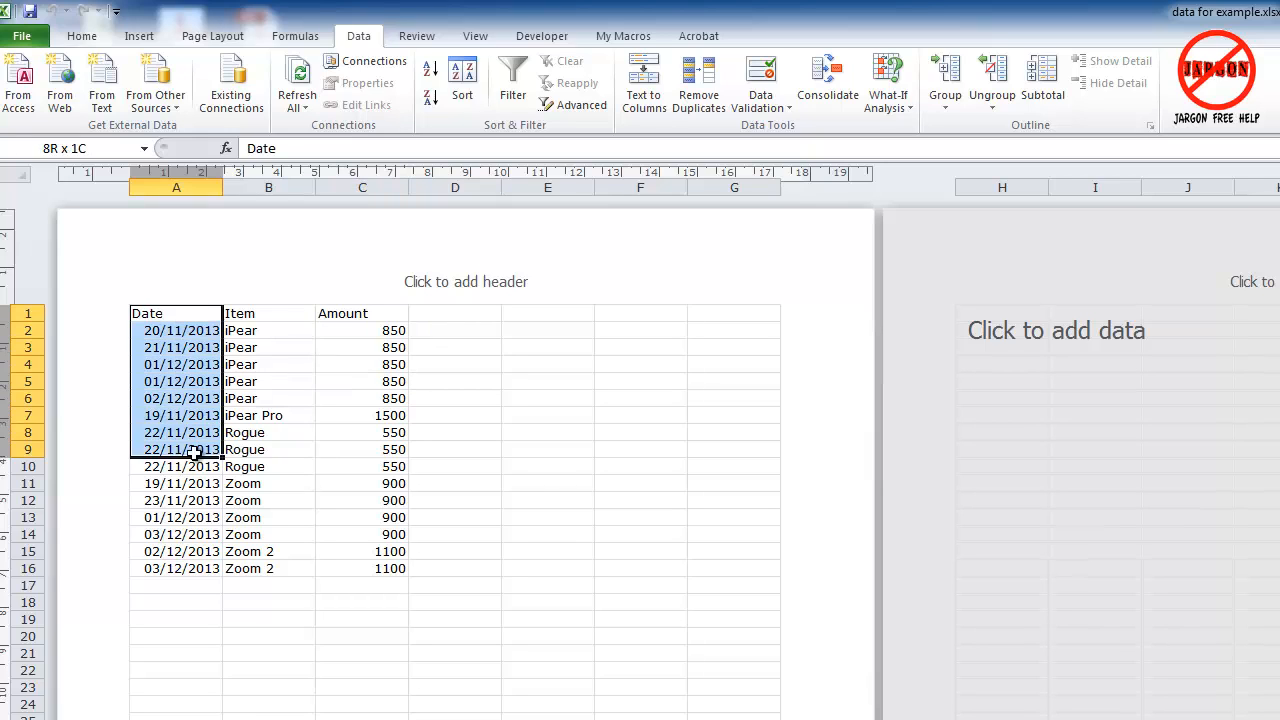
click(176, 314)
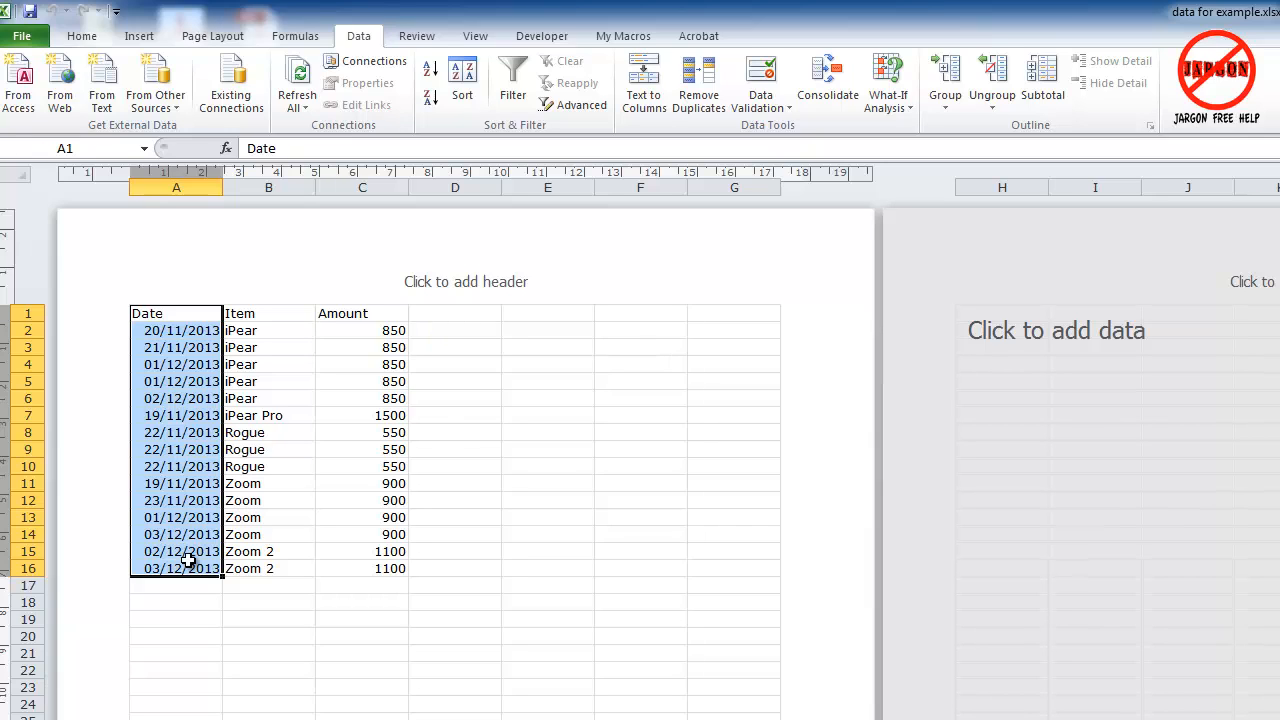
click(268, 398)
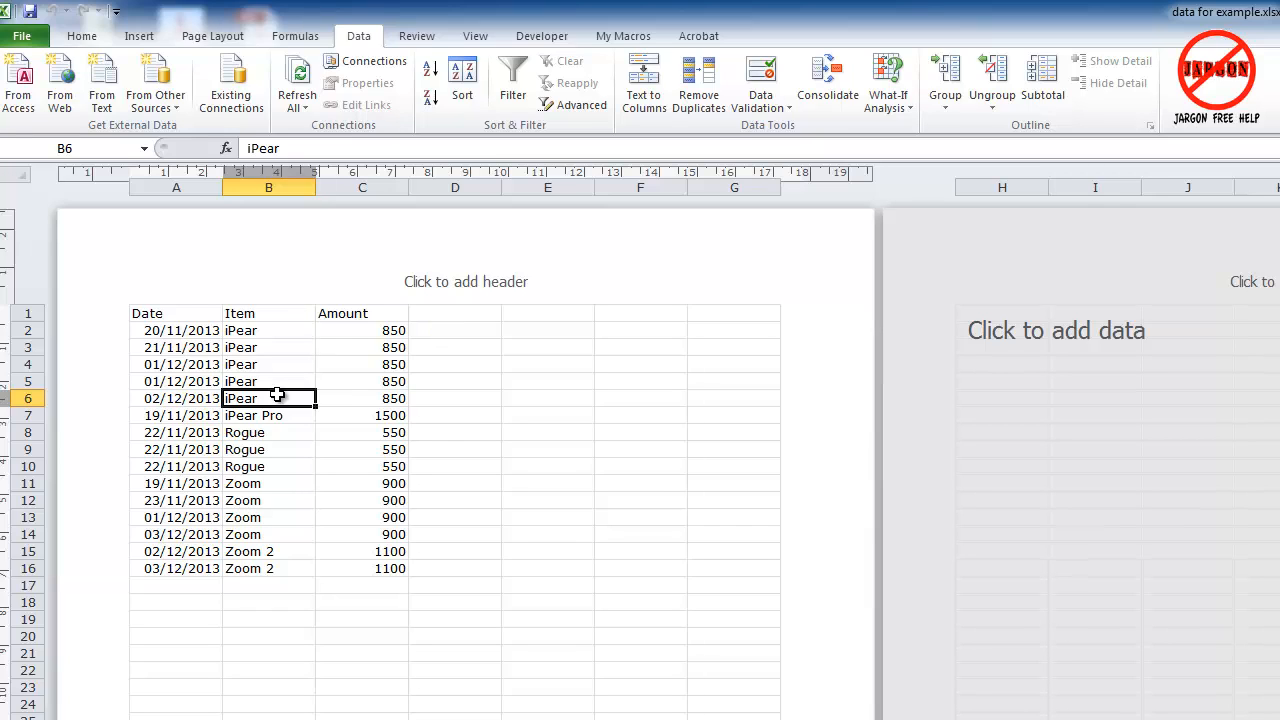
mouse_move(289, 374)
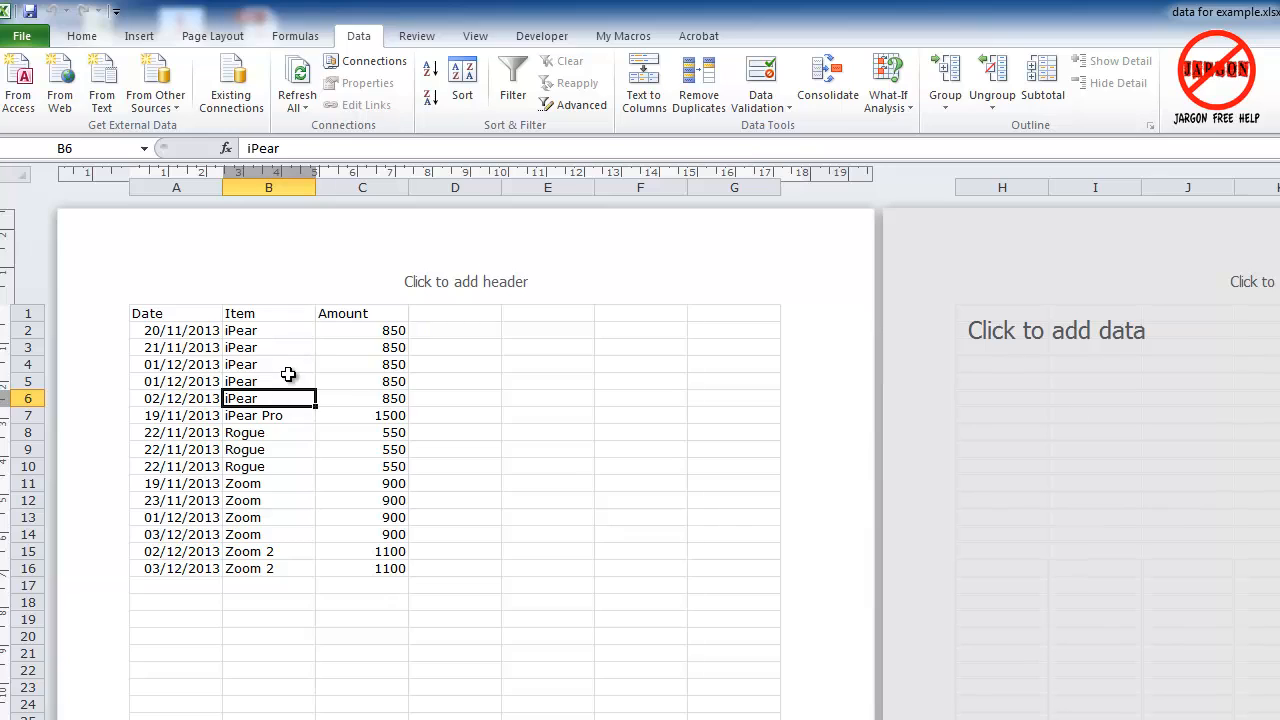
click(267, 381)
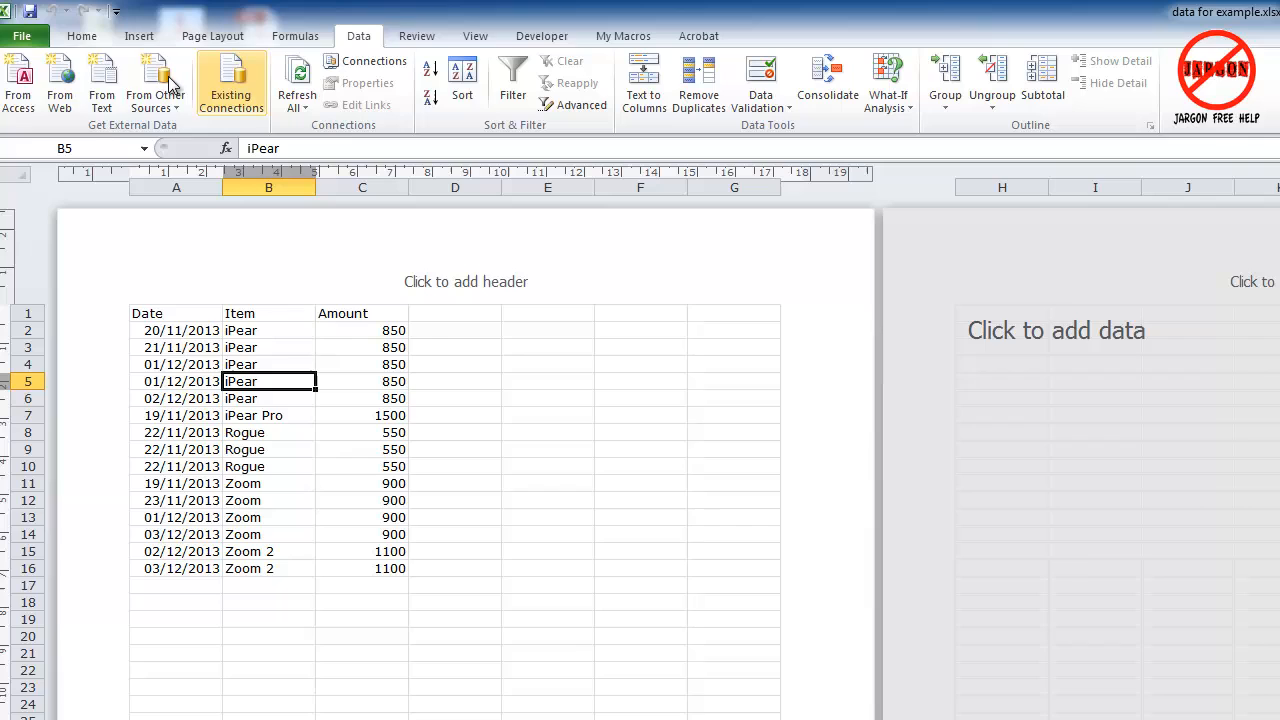
mouse_move(18, 80)
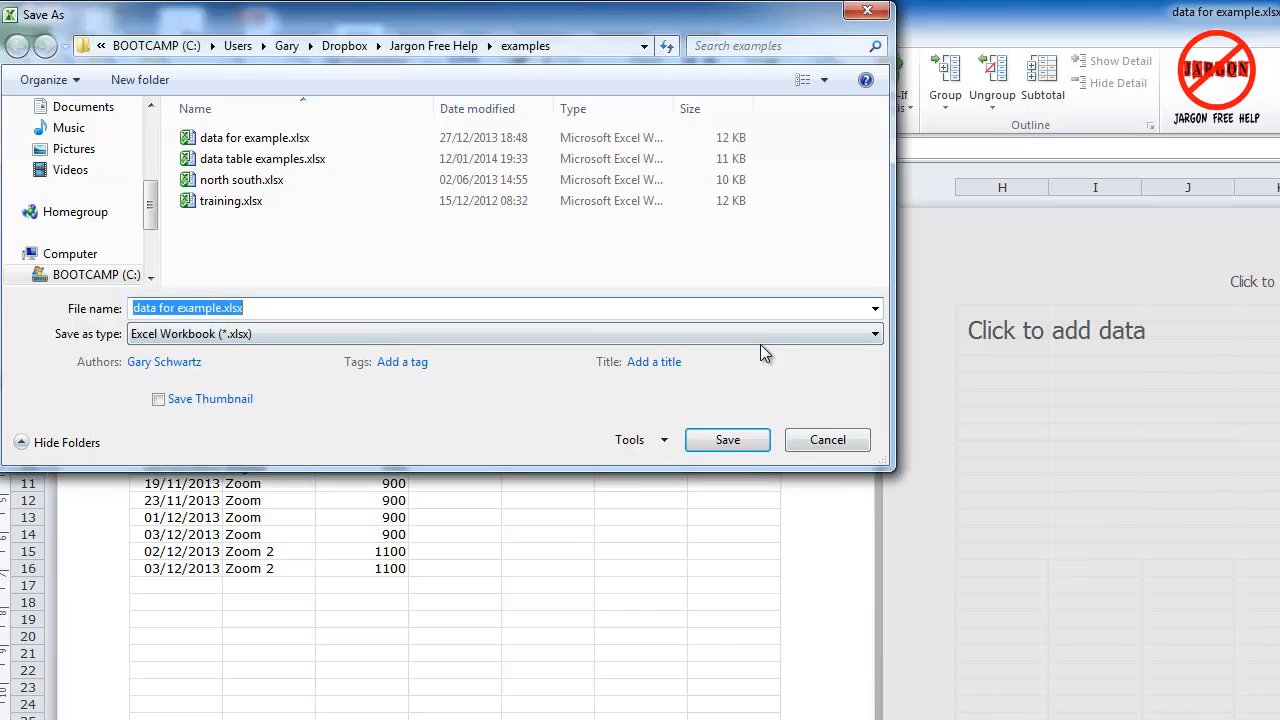
mouse_move(92, 348)
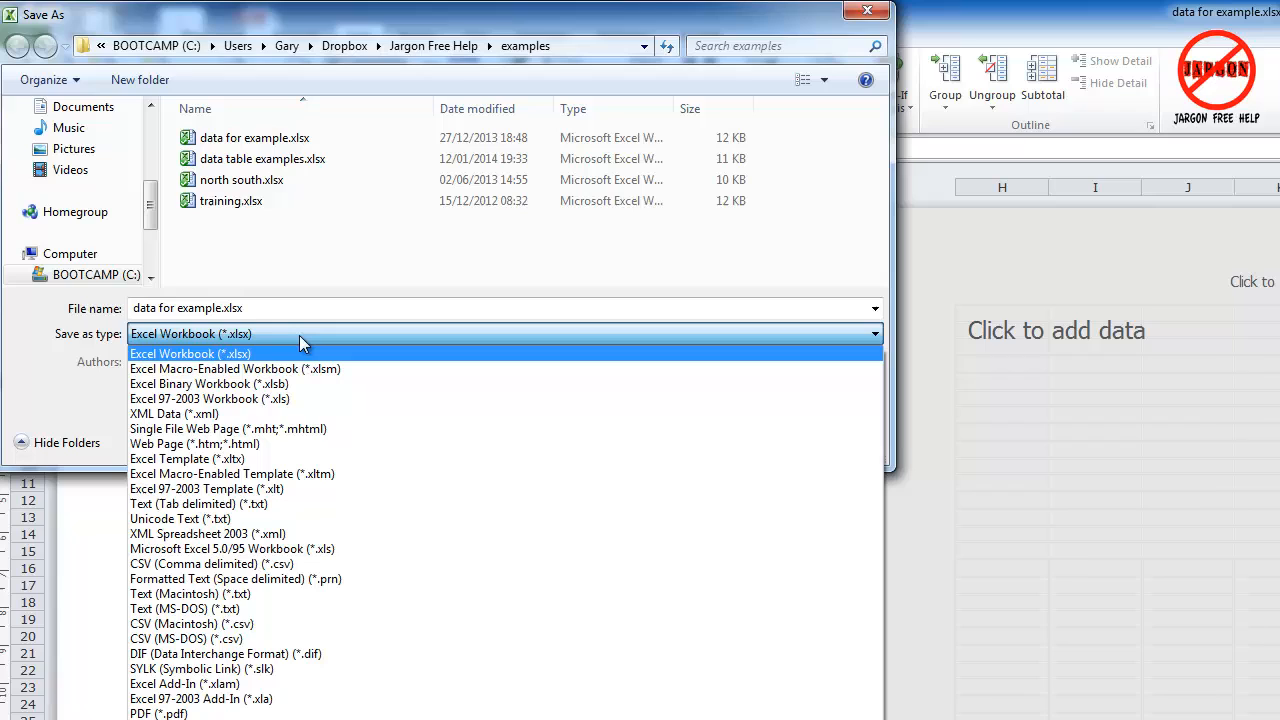
mouse_move(293, 355)
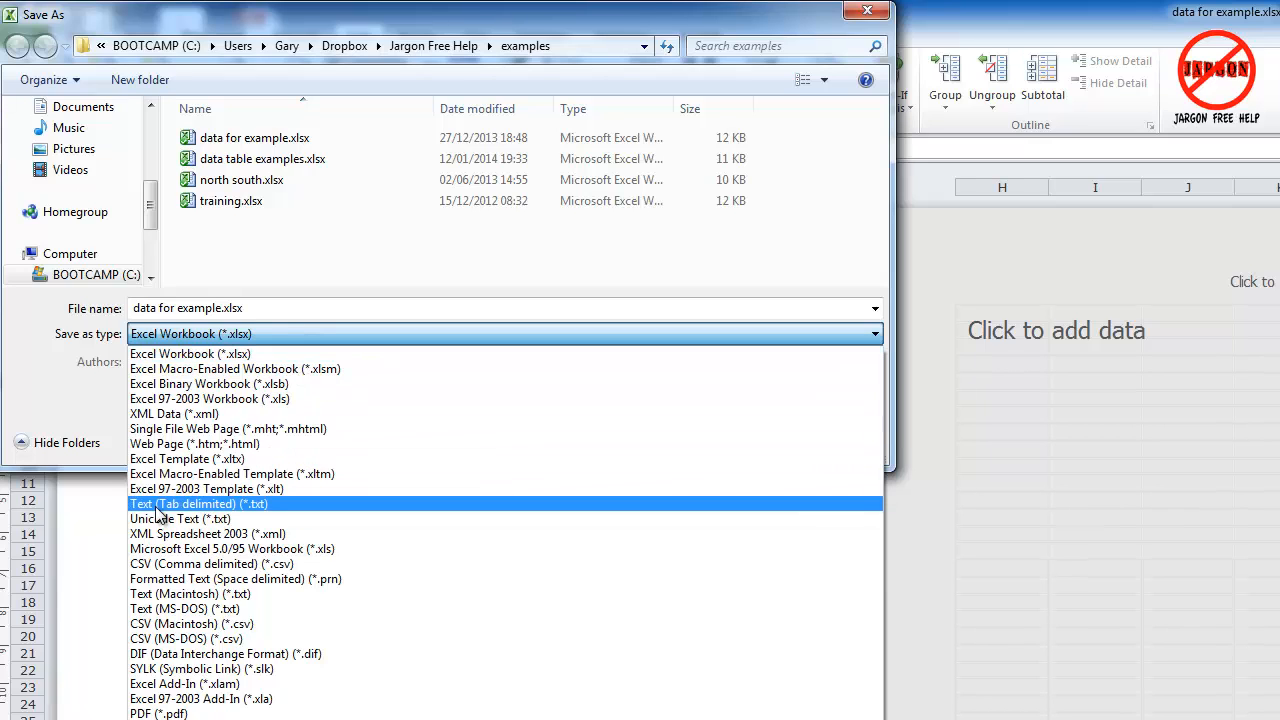
mouse_move(258, 504)
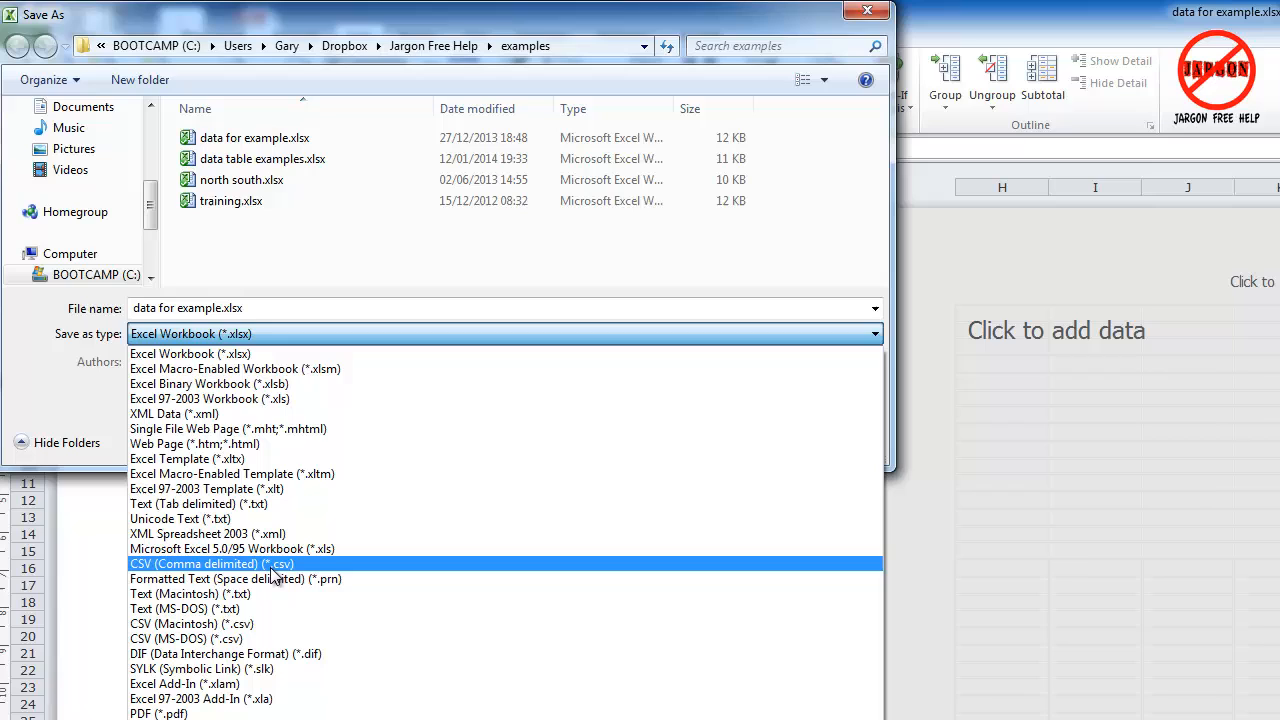
mouse_move(290, 580)
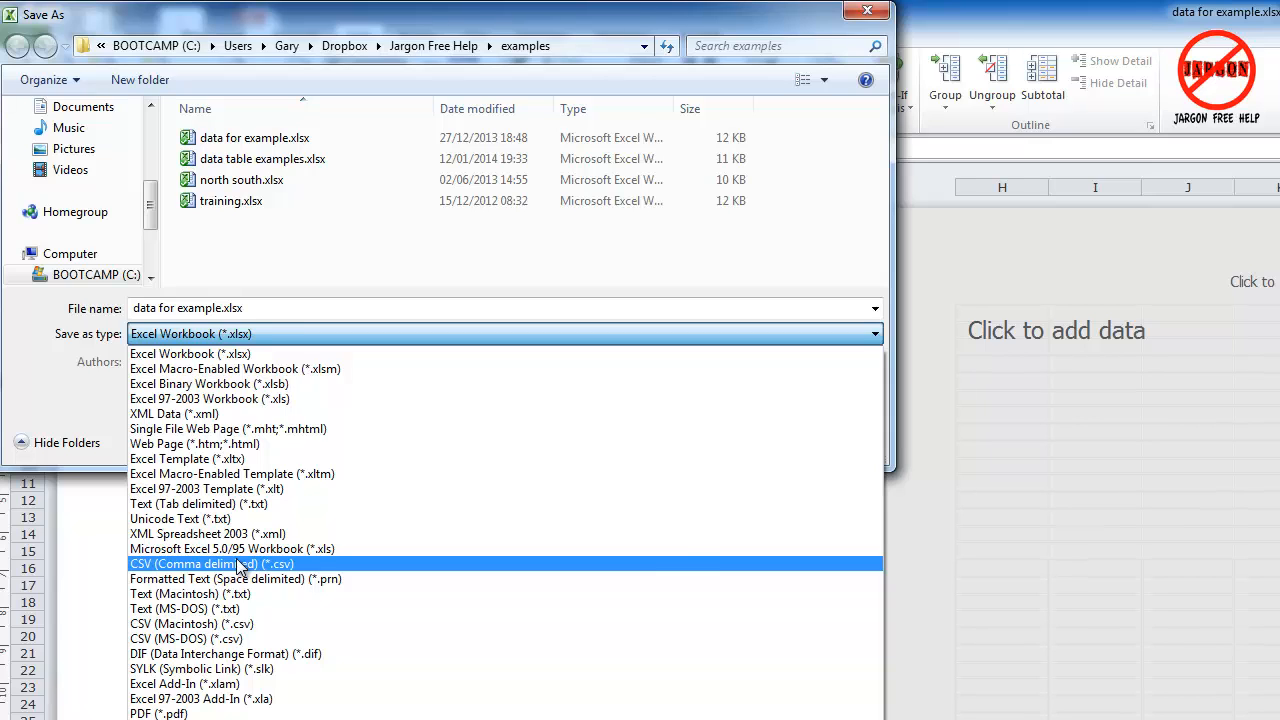
Save the workbook with the CSV (Comma delimited) (*.csv) file type
click(212, 564)
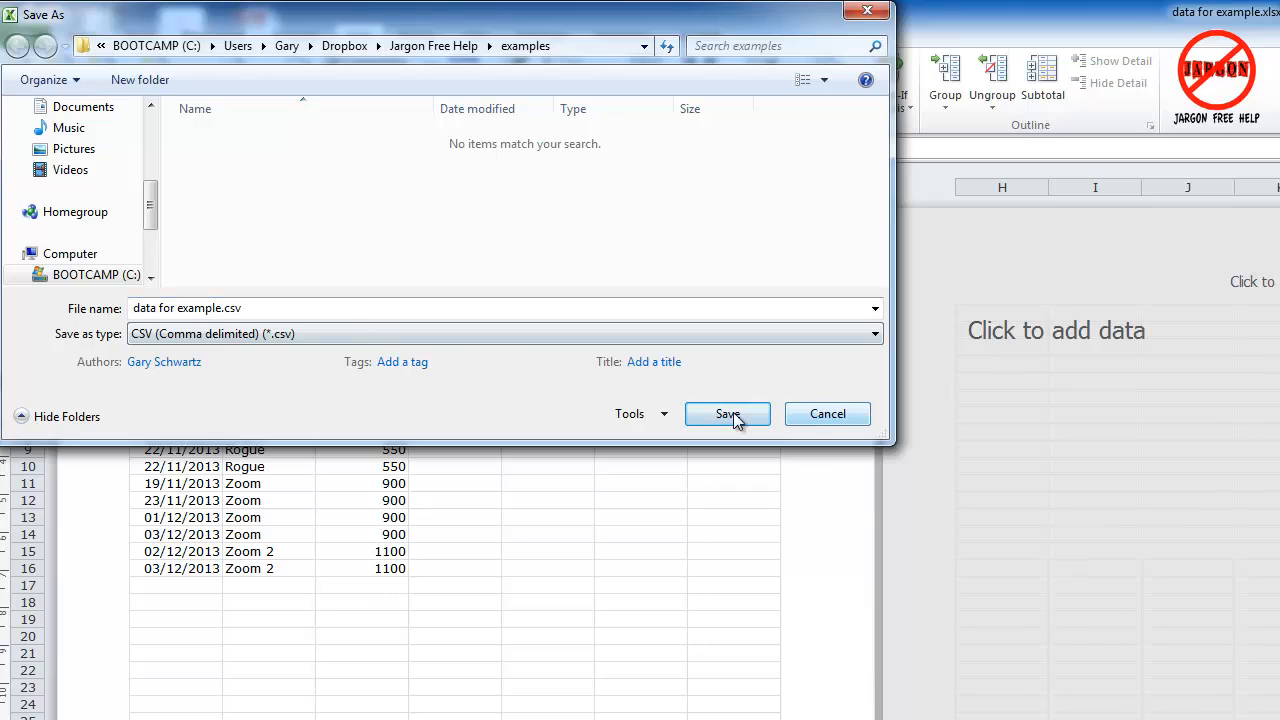
click(727, 414)
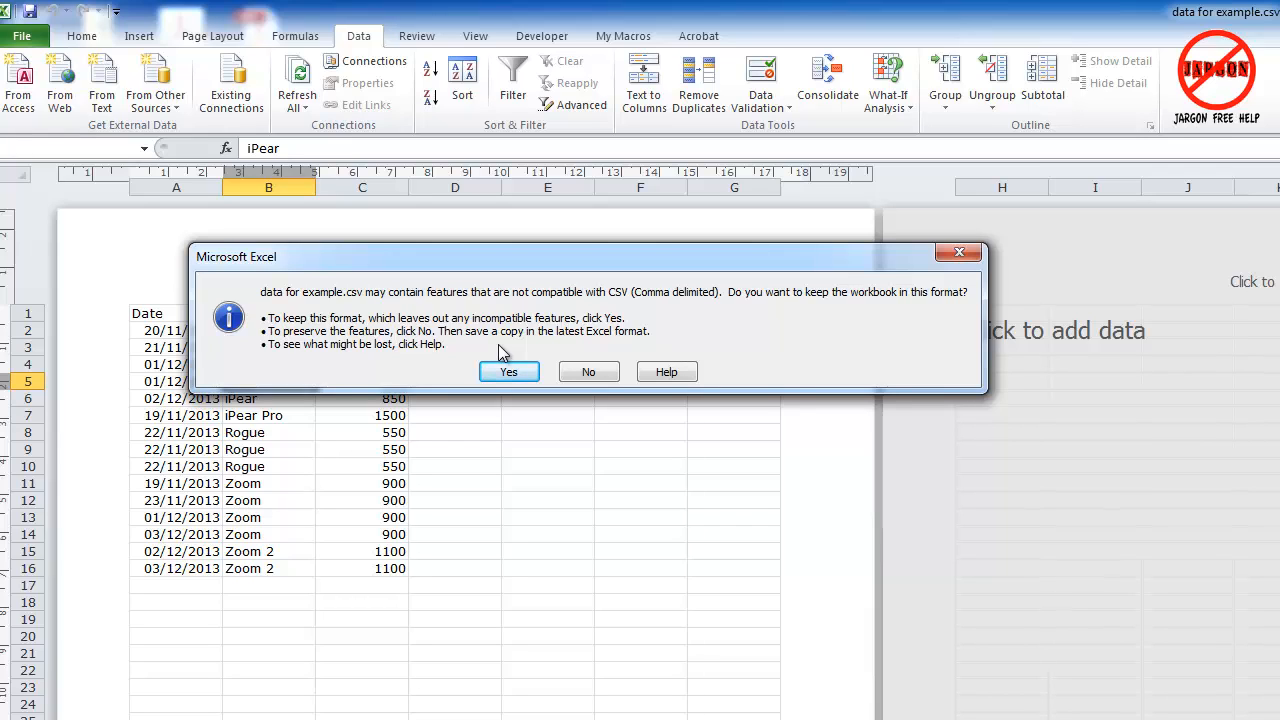
mouse_move(512, 372)
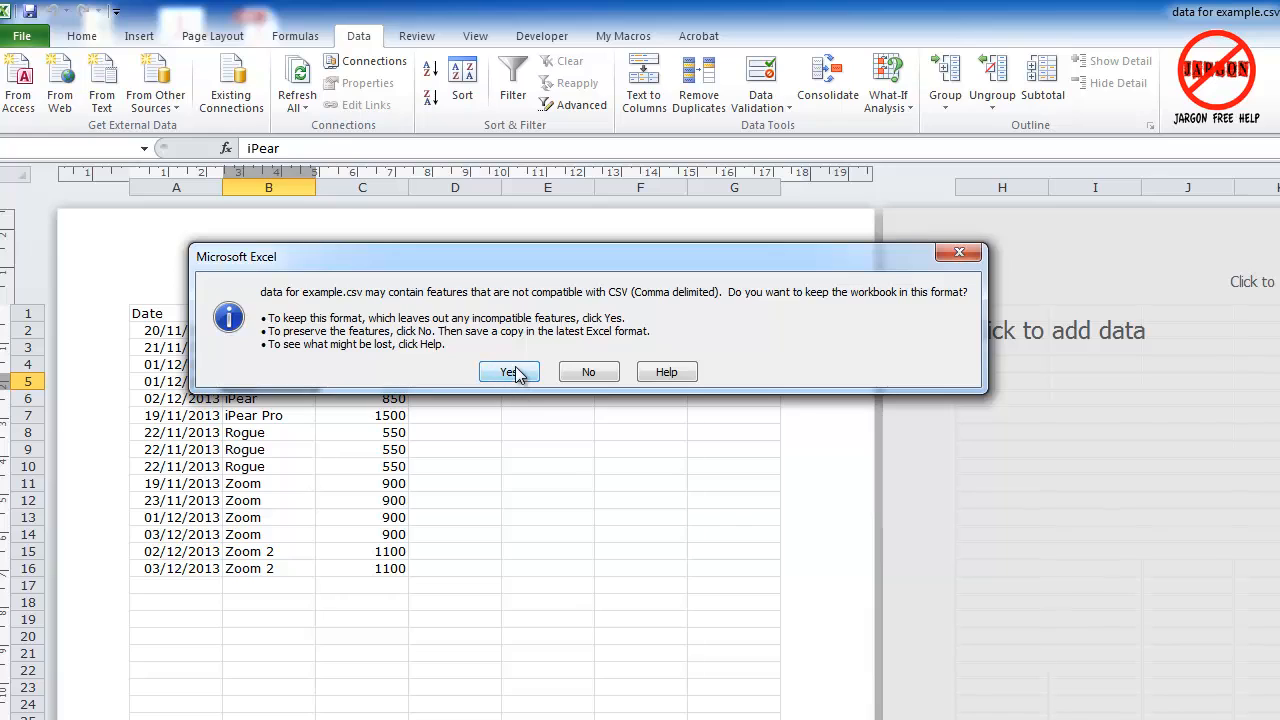
mouse_move(800, 308)
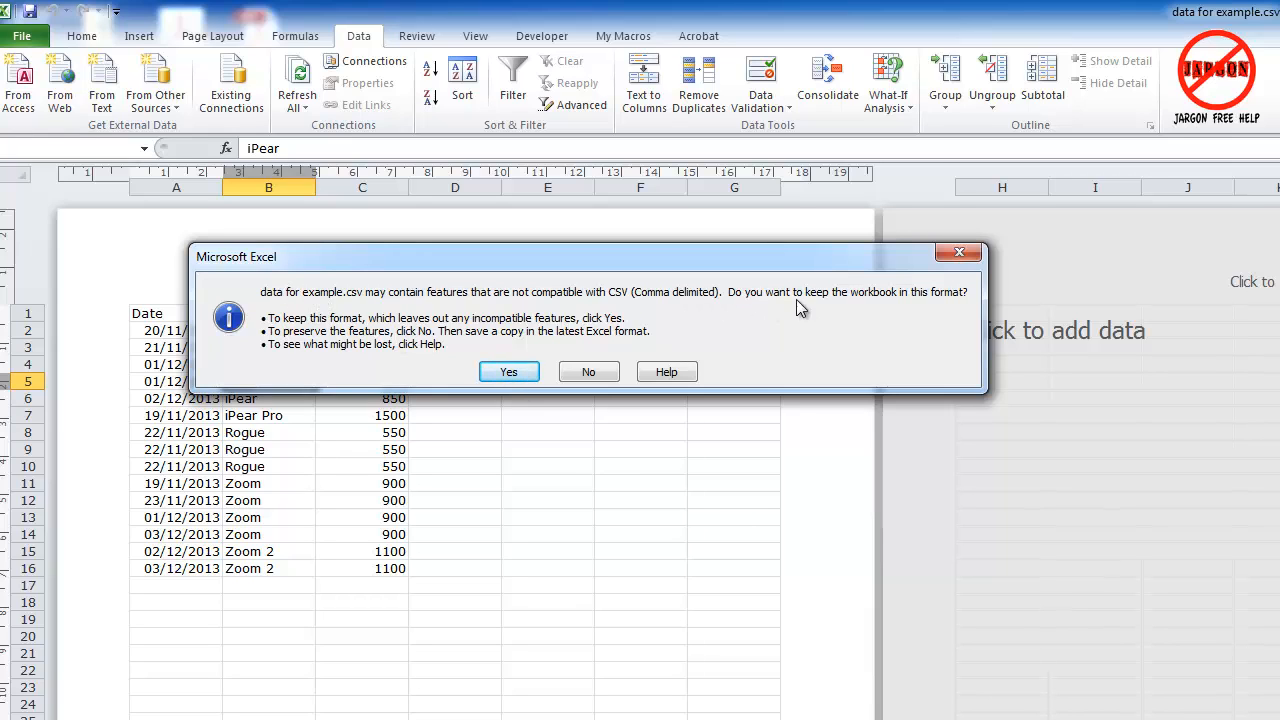
mouse_move(308, 338)
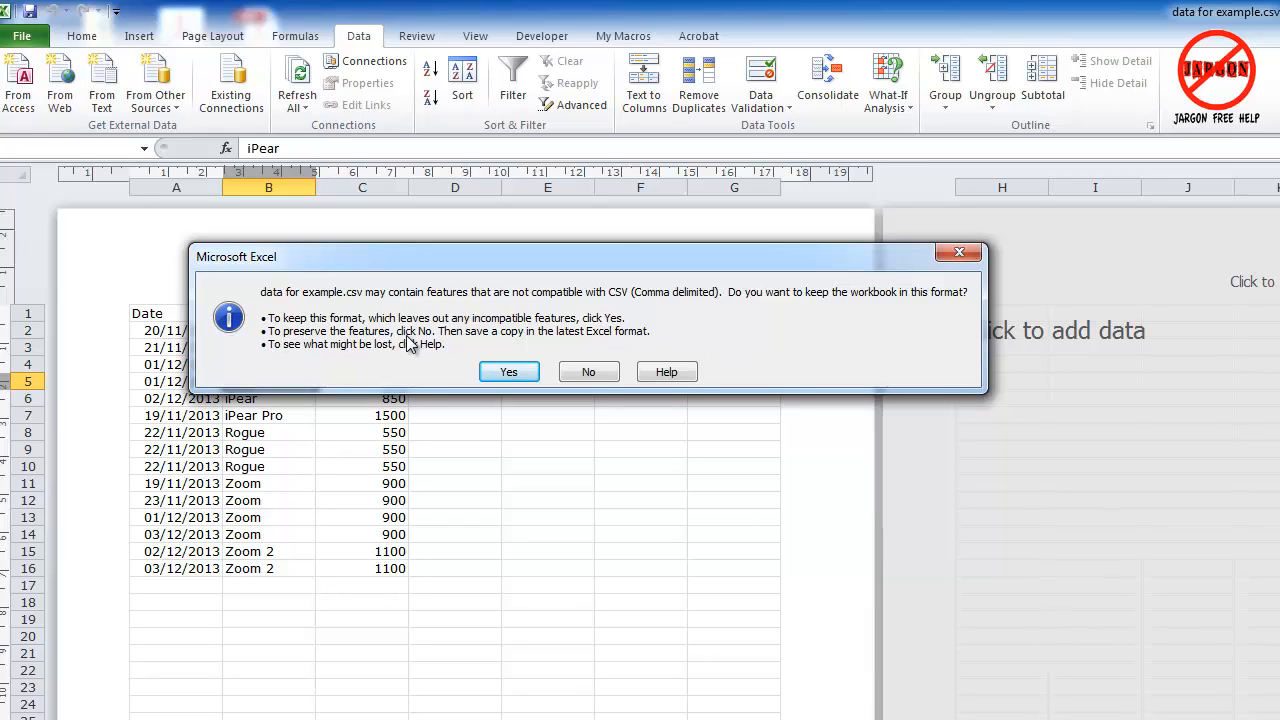
mouse_move(470, 337)
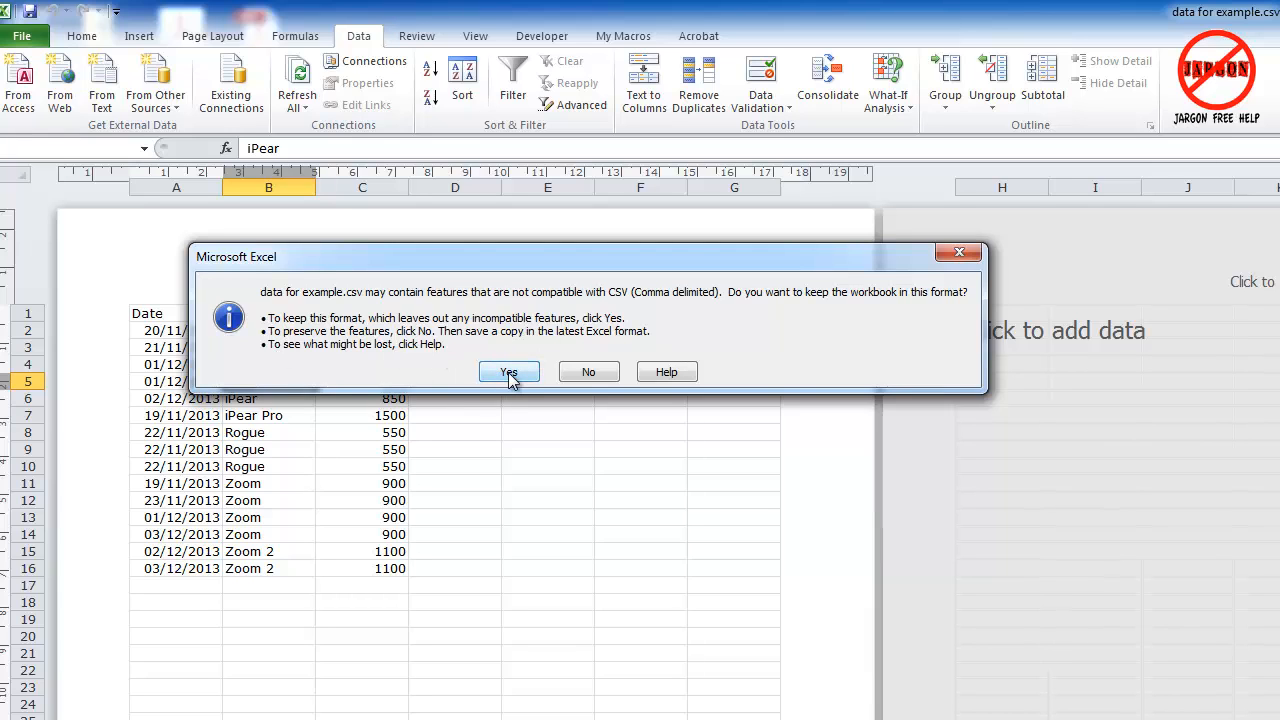
Answer Yes to keep data for example.csv in CSV format
click(508, 371)
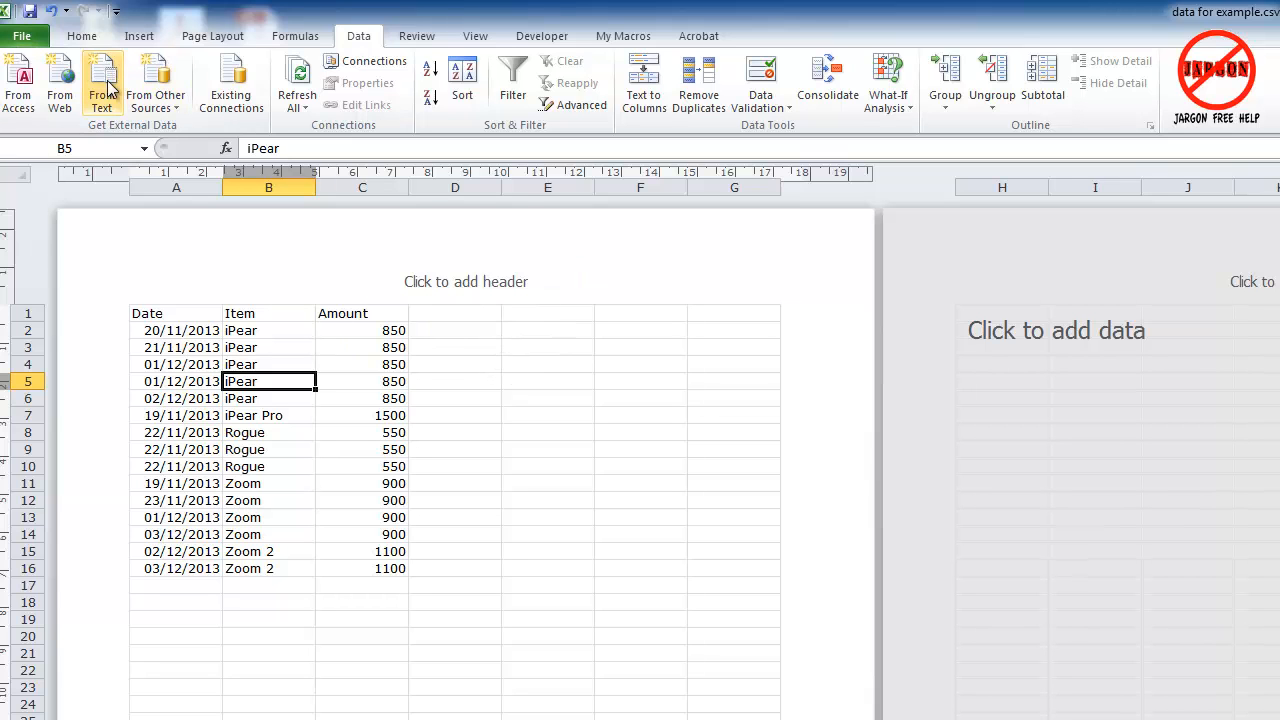
click(102, 82)
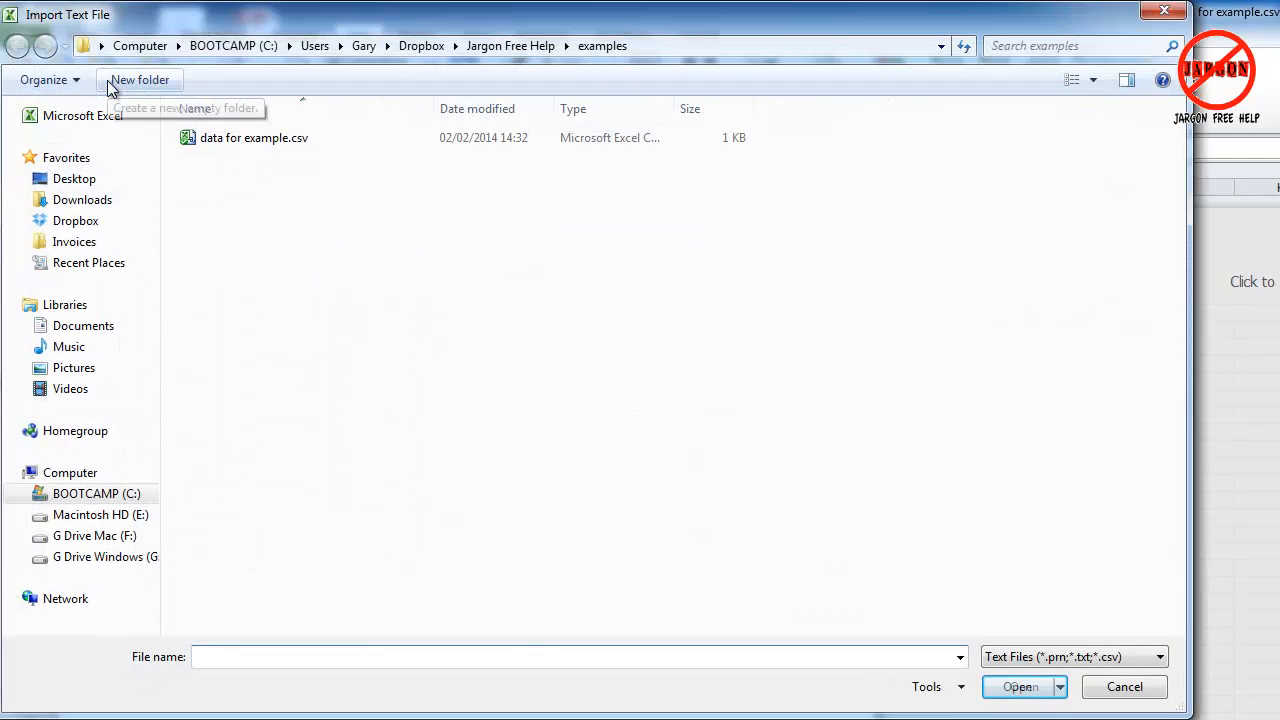
click(254, 137)
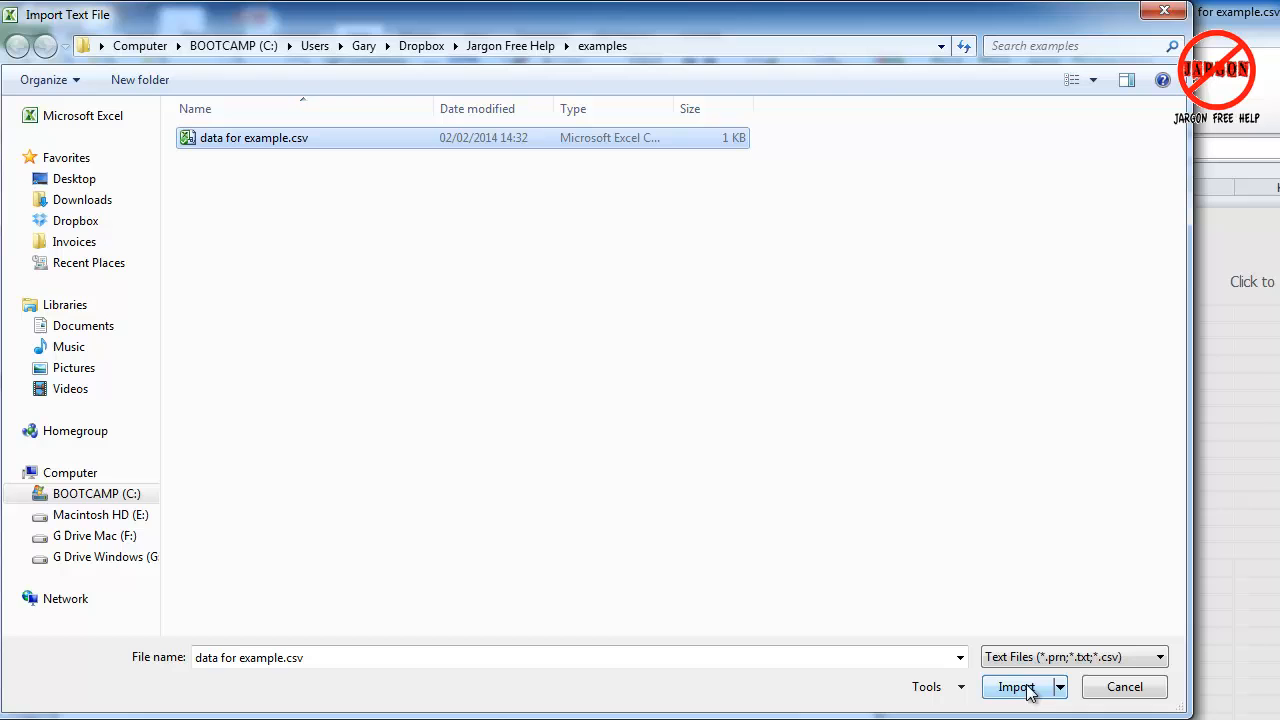
mouse_move(1137, 692)
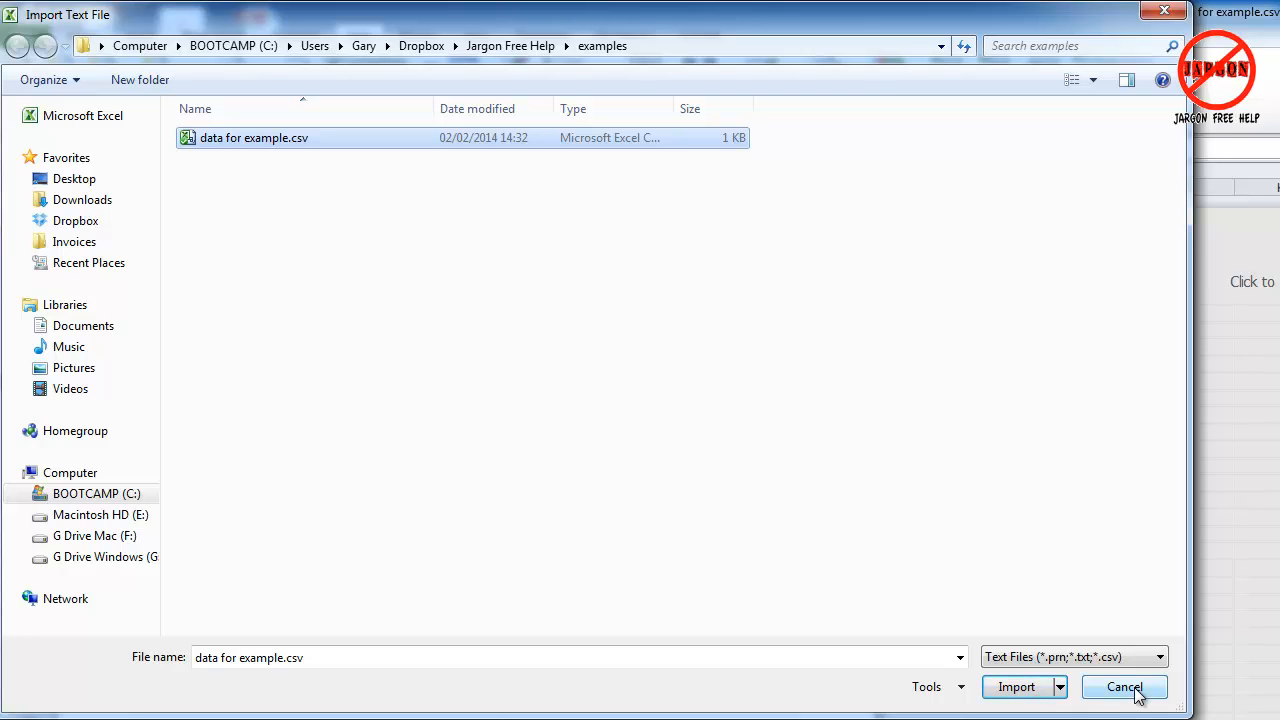
click(1016, 687)
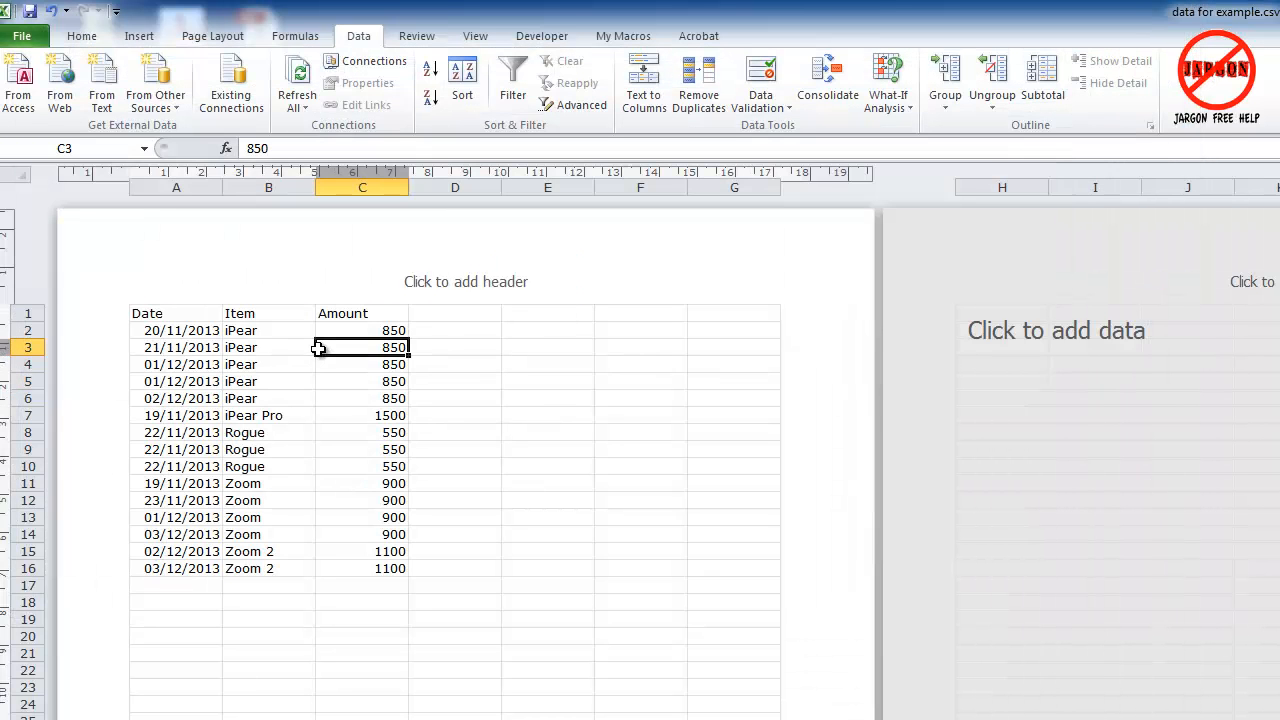